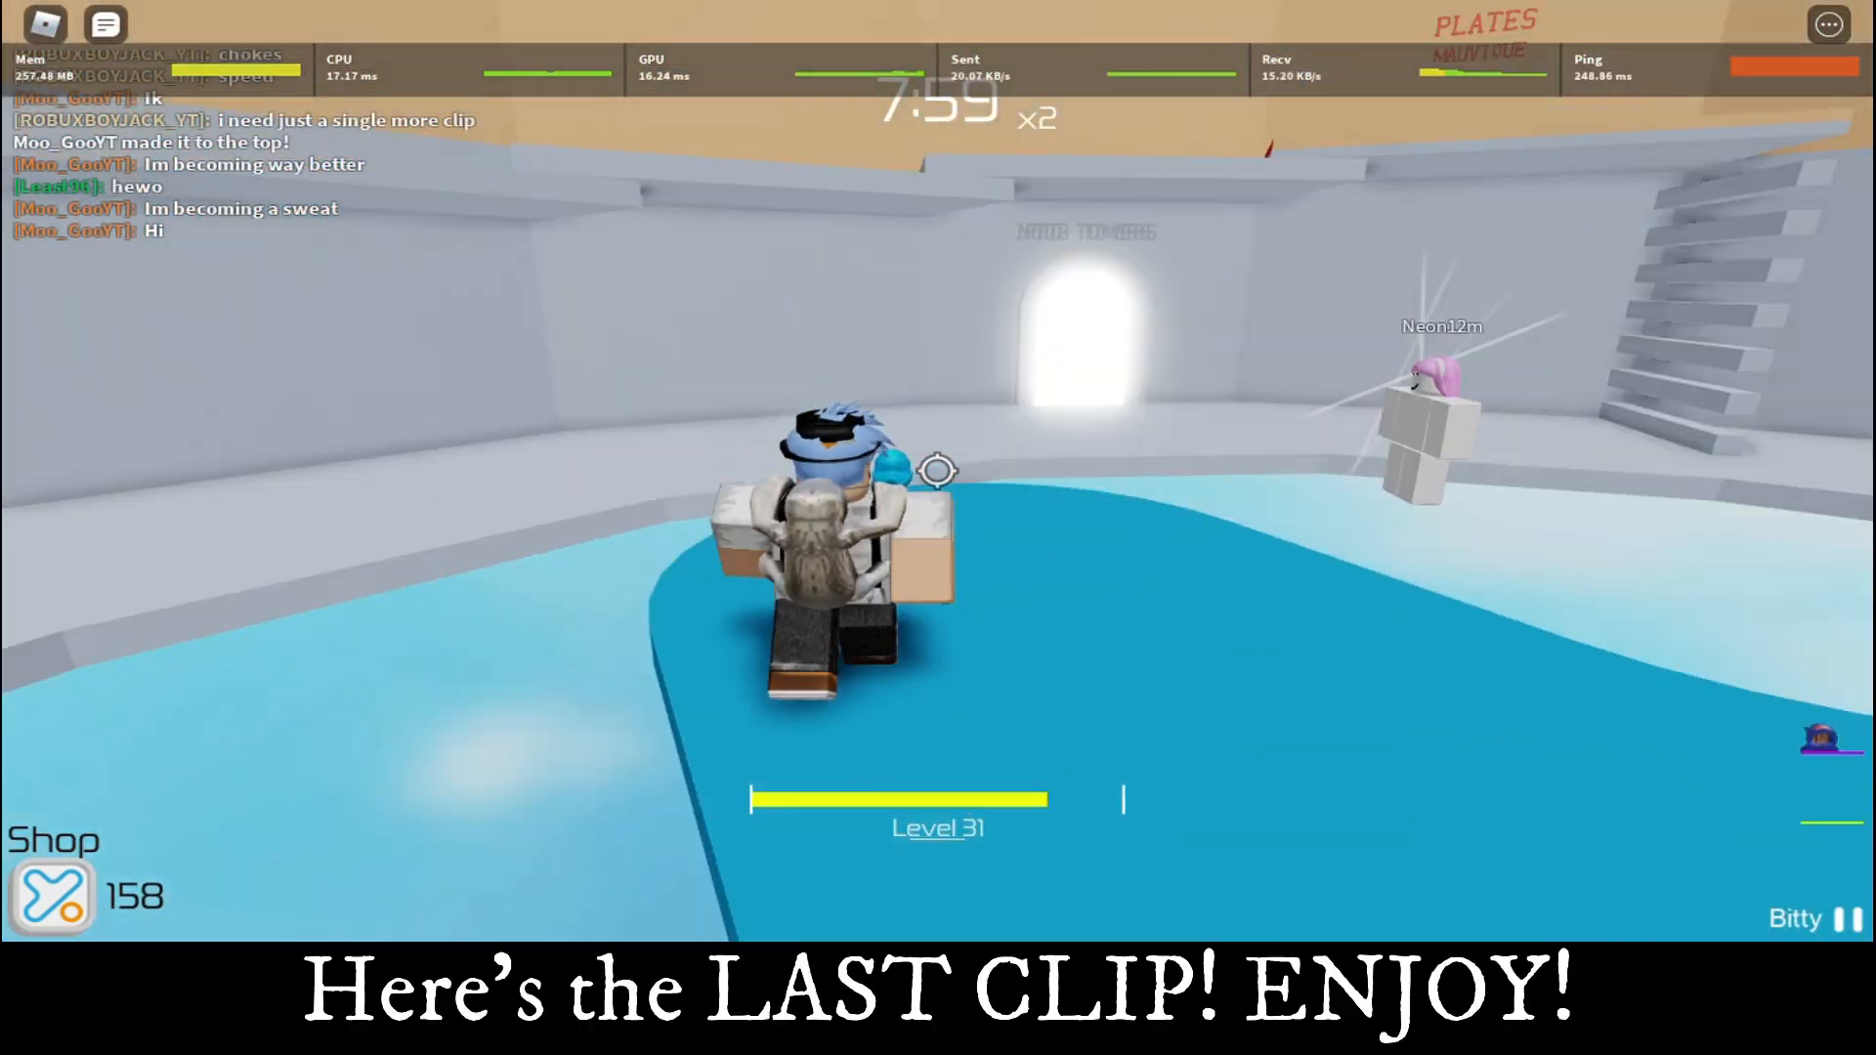
{"action": "mouse_move", "coordinate": [938, 471]}
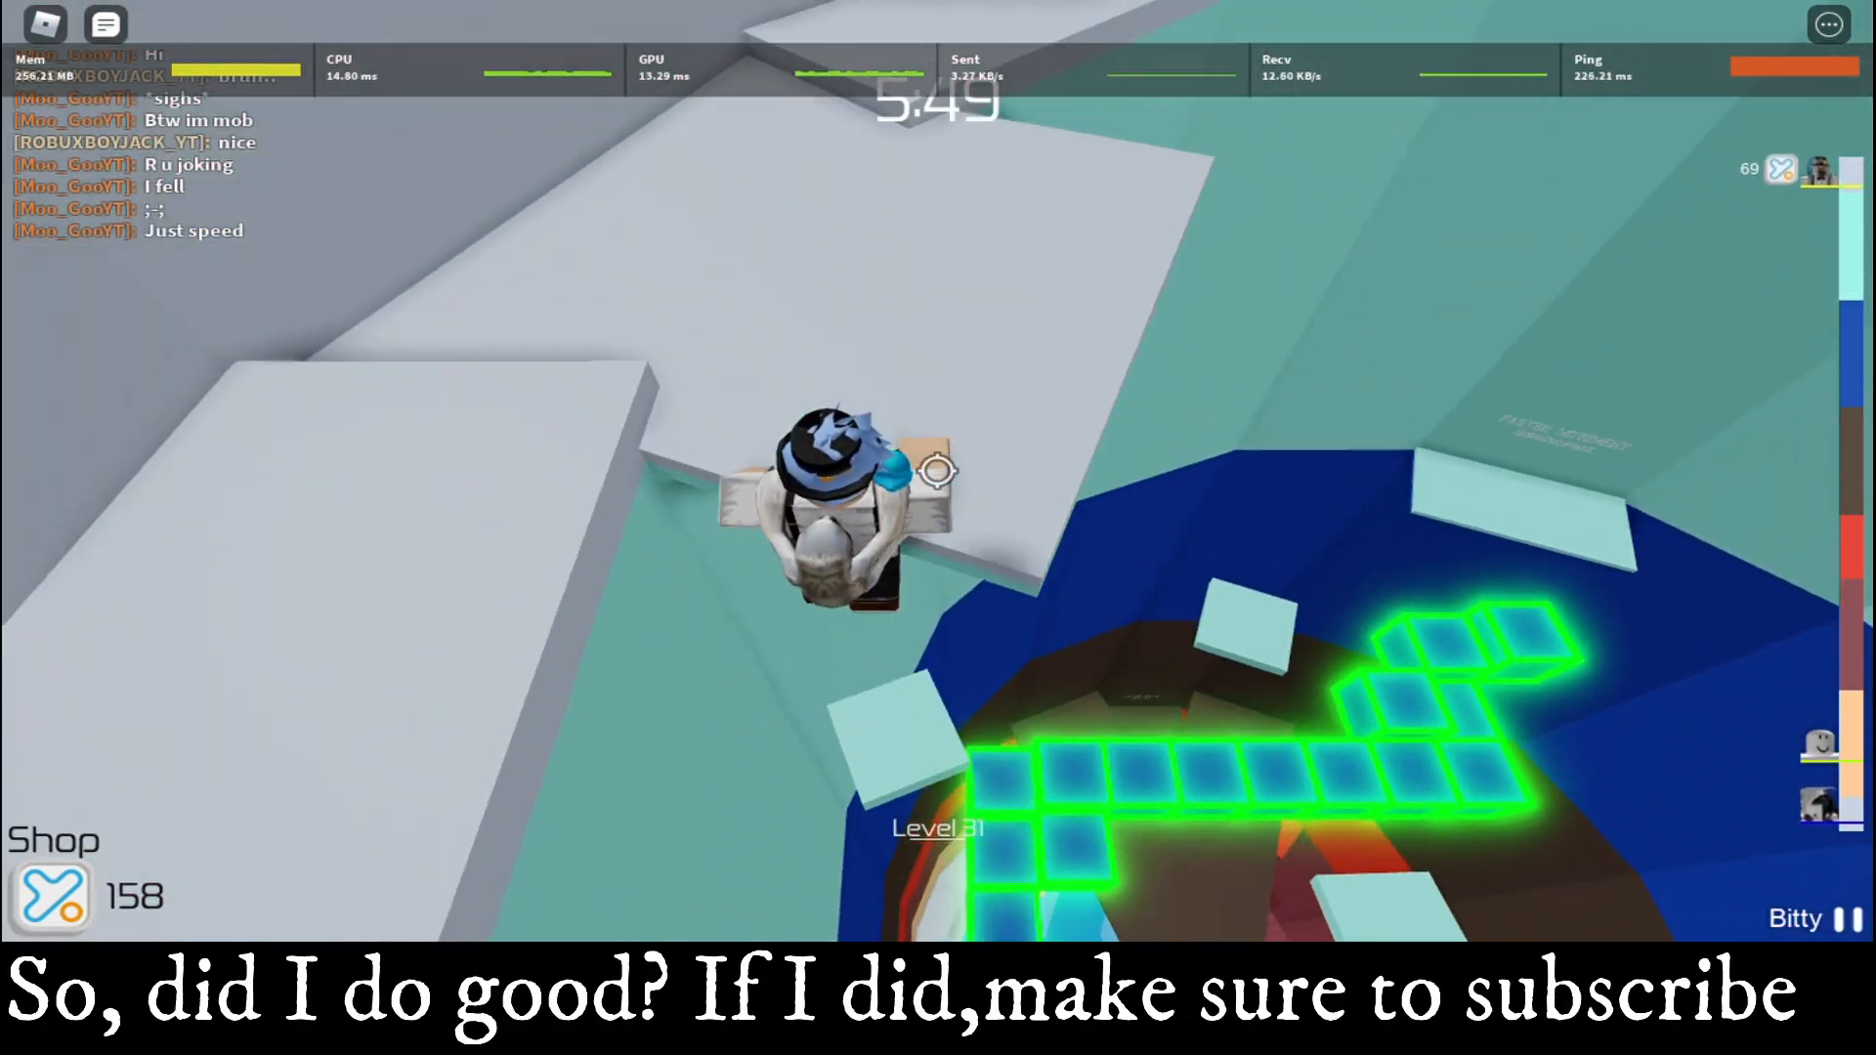
{"action": "mouse_move", "coordinate": [1280, 336]}
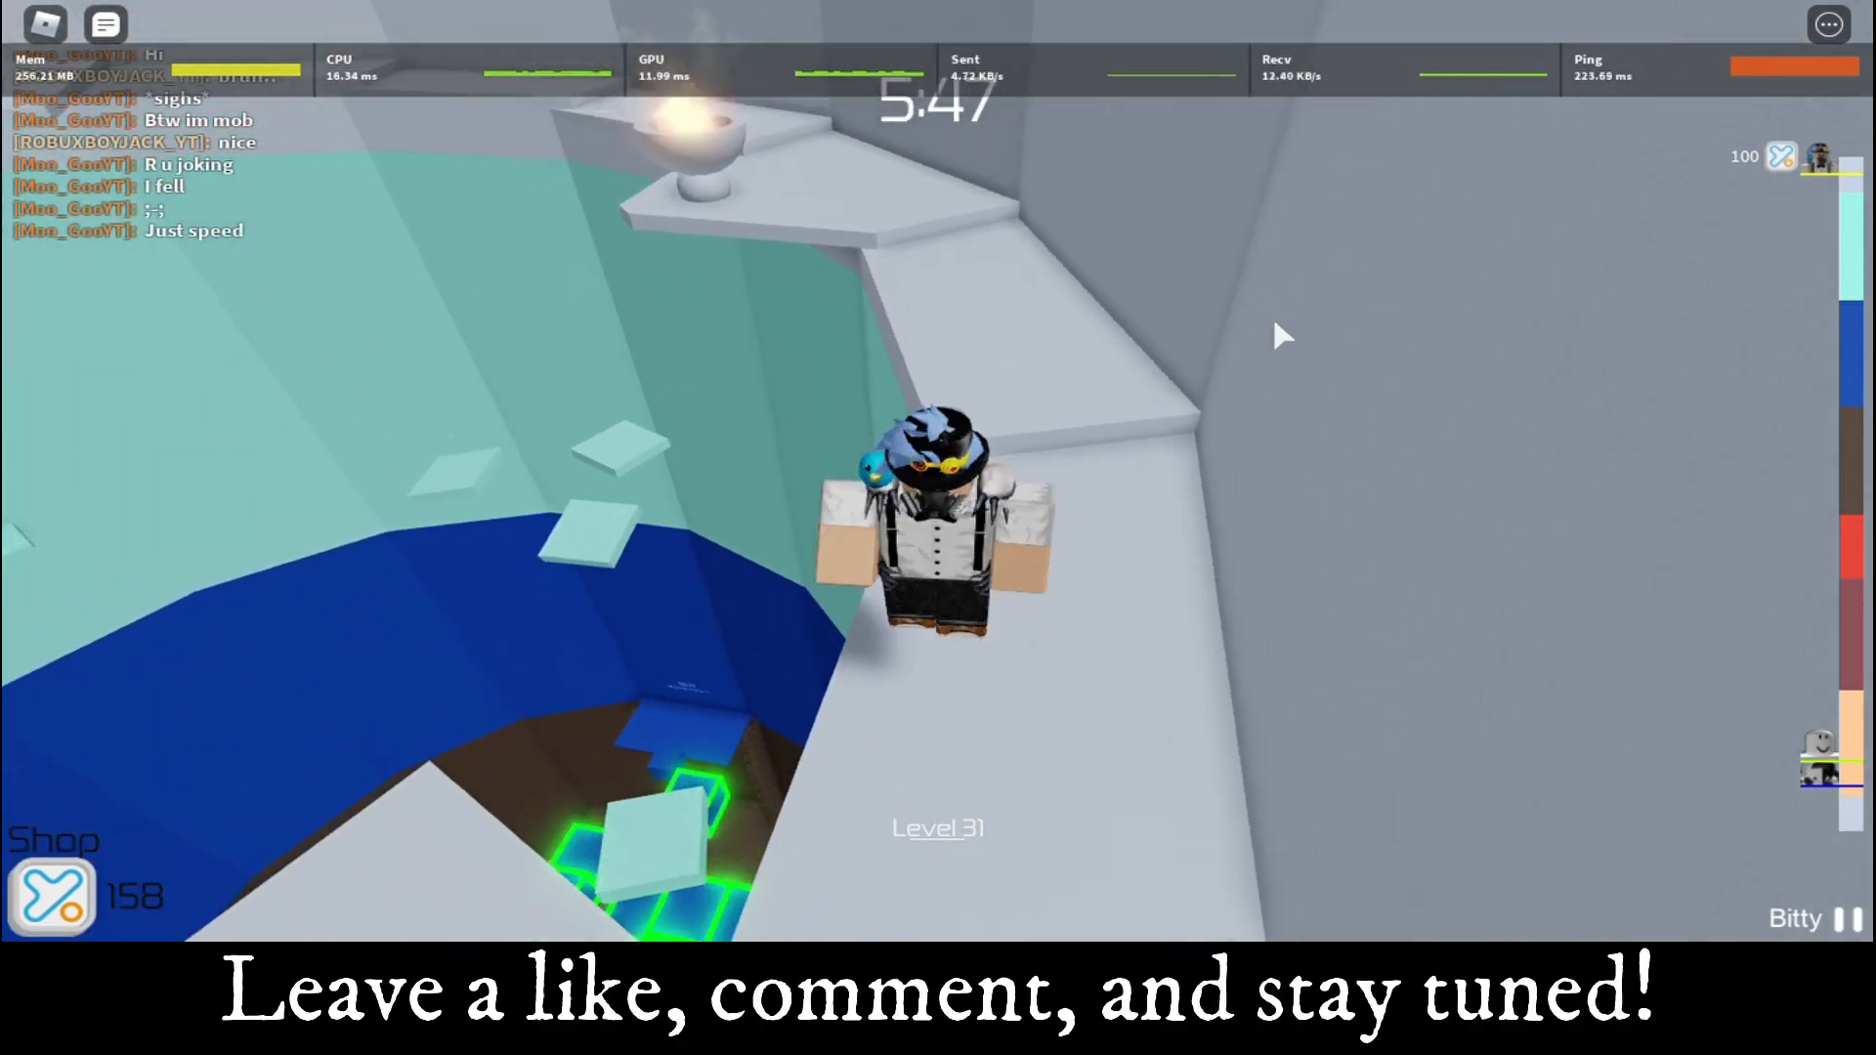